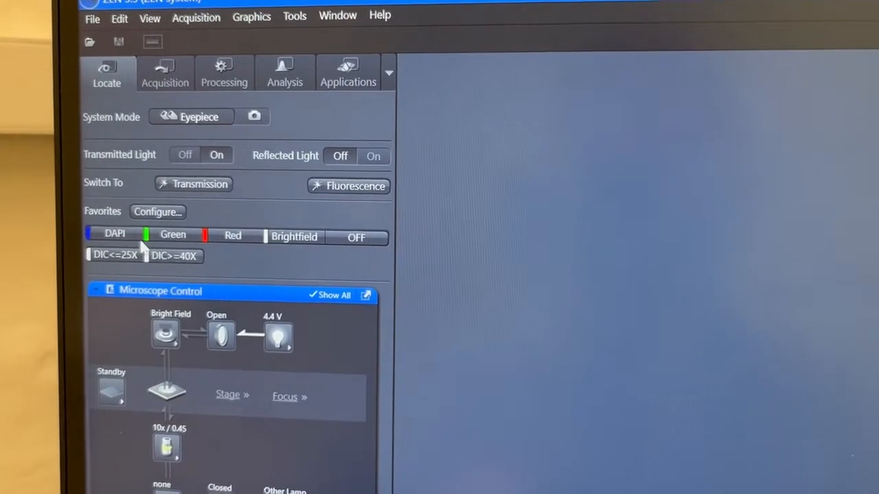
mouse_move(126, 237)
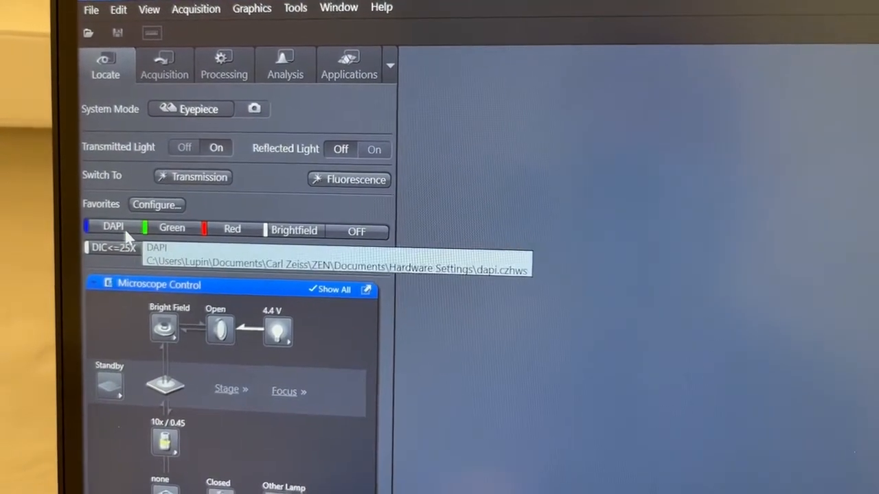